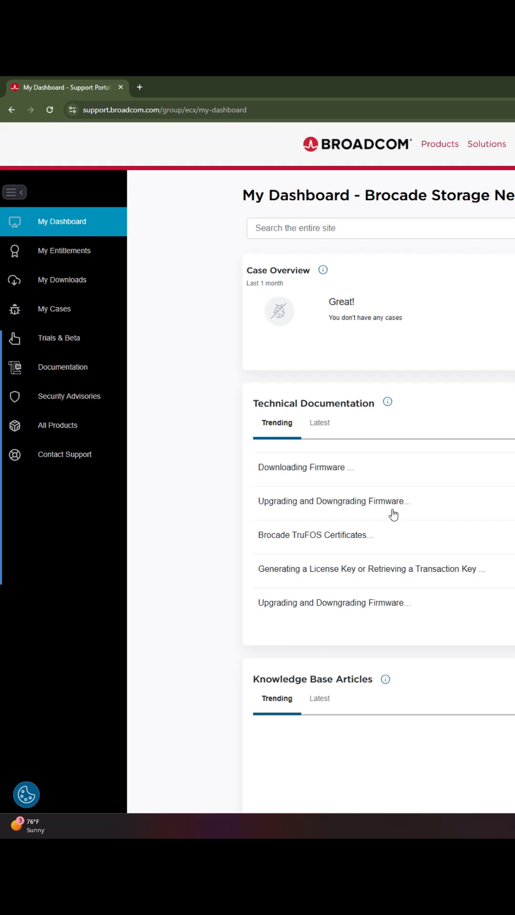
{"action": "mouse_move", "coordinate": [134, 222]}
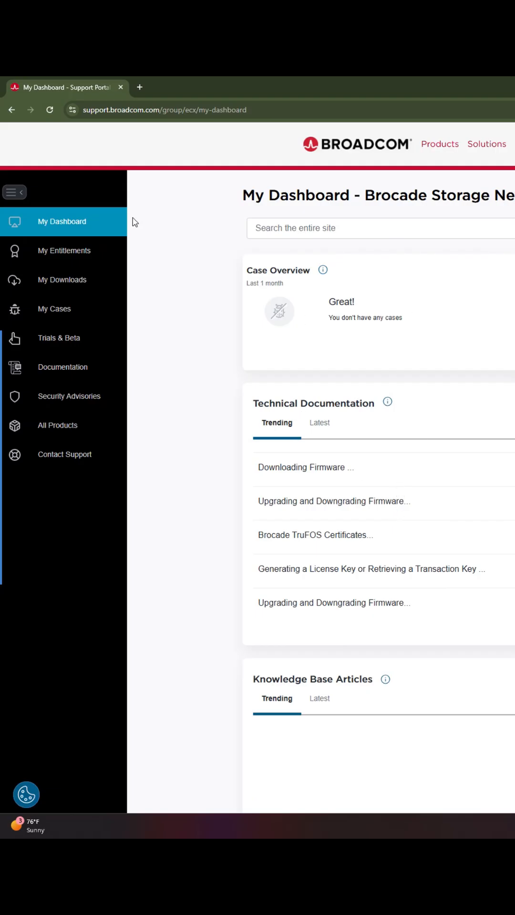
{"action": "mouse_move", "coordinate": [154, 242]}
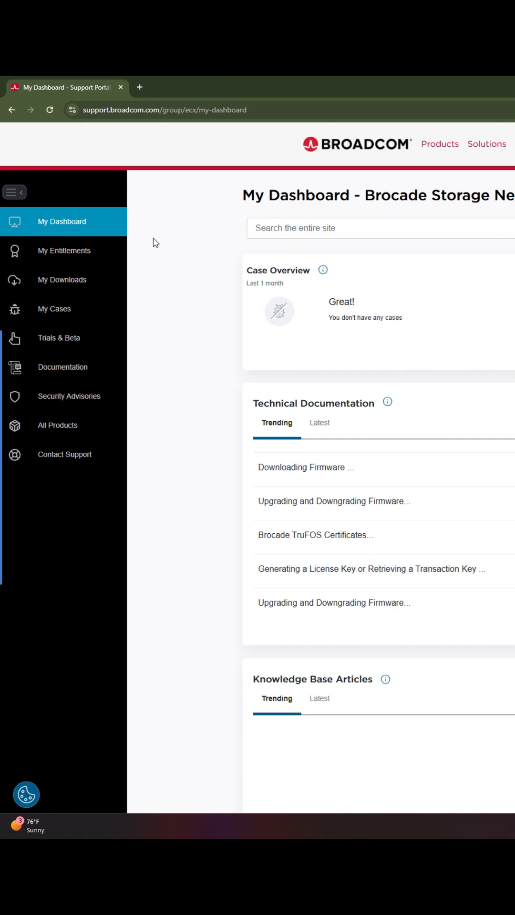
- Go to My Downloads from the dashboard's left sidebar
{"action": "left_click", "coordinate": [62, 279]}
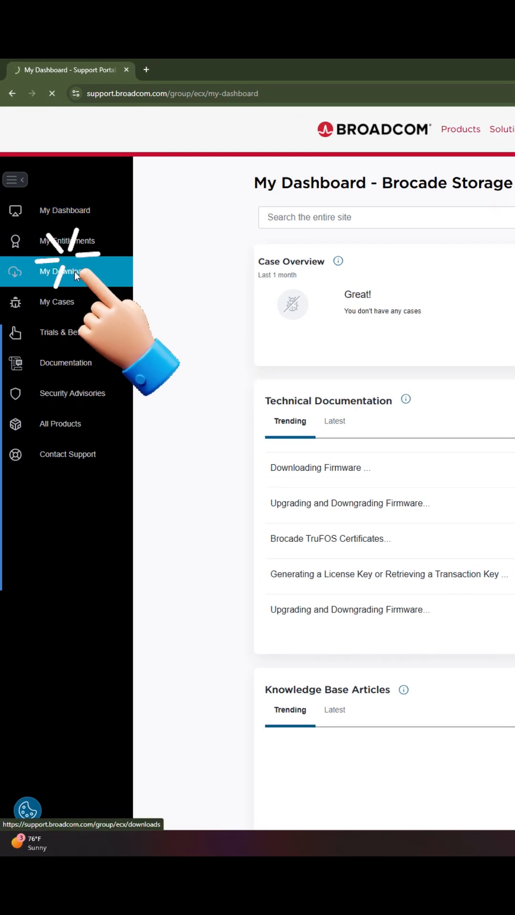
- Reach the Free Software Downloads catalogue via the 'available HERE' link
{"action": "left_click", "coordinate": [62, 272]}
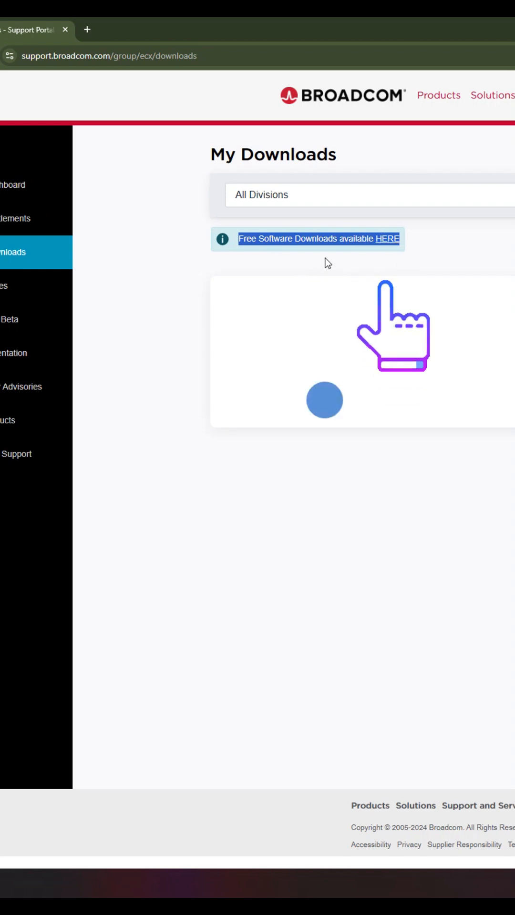
{"action": "left_click", "coordinate": [388, 238]}
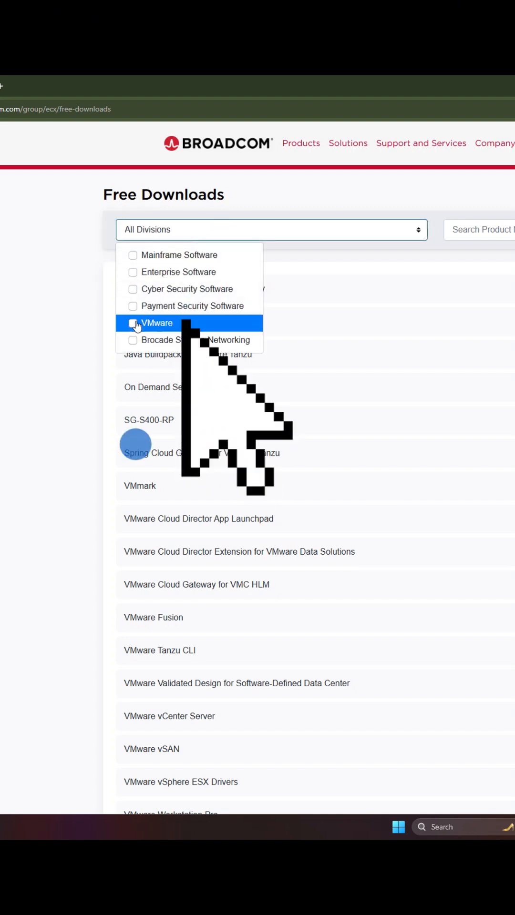
- Filter the catalogue to VMware and choose VMware Workstation Pro
{"action": "left_click", "coordinate": [133, 323]}
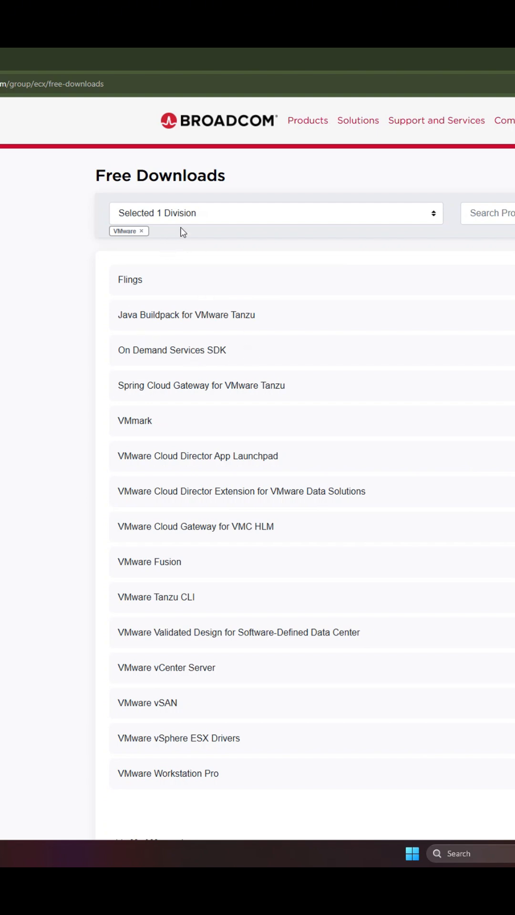
{"action": "mouse_move", "coordinate": [291, 358]}
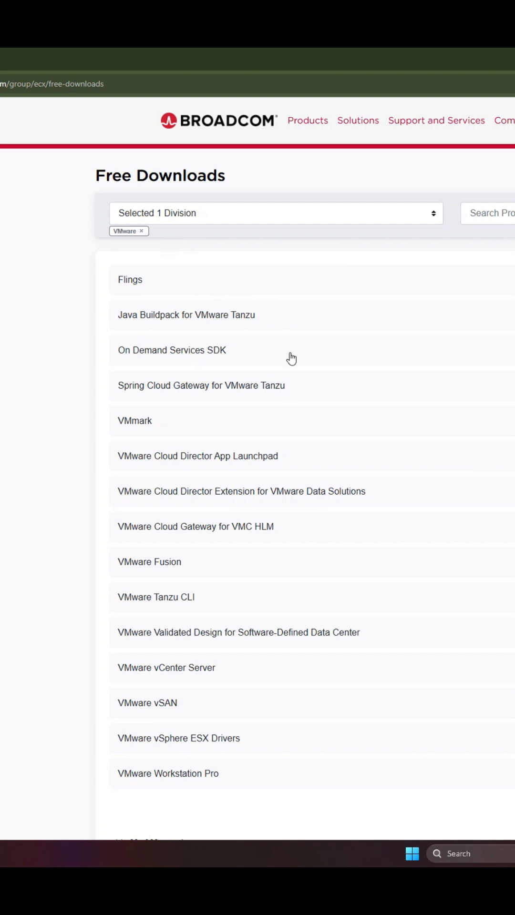
{"action": "scroll", "scroll_direction": "down", "scroll_amount": 3}
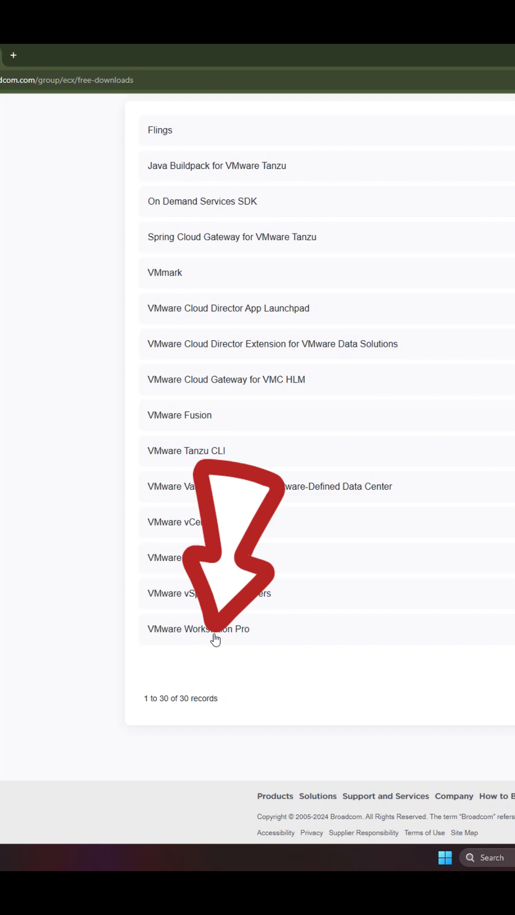
{"action": "left_click", "coordinate": [197, 628]}
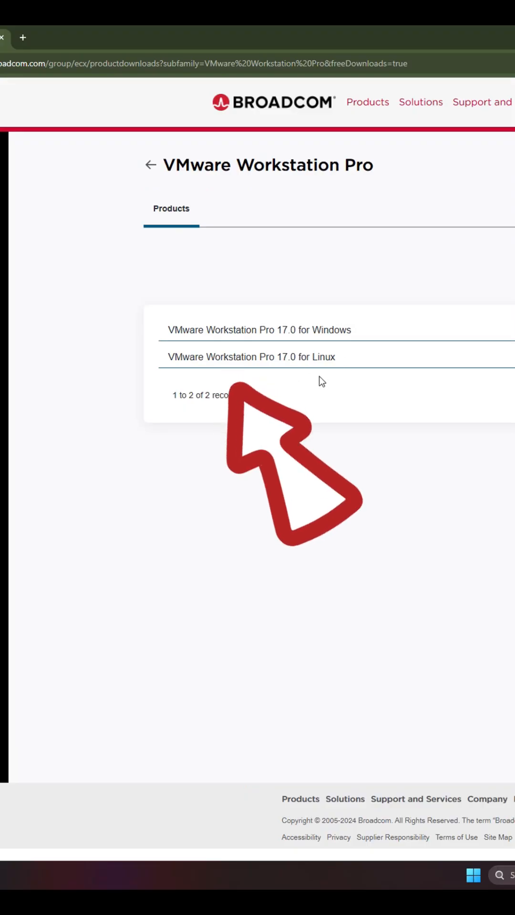
- Expand the 17.0 for Linux edition and select release 17.6.3
{"action": "left_click", "coordinate": [259, 330]}
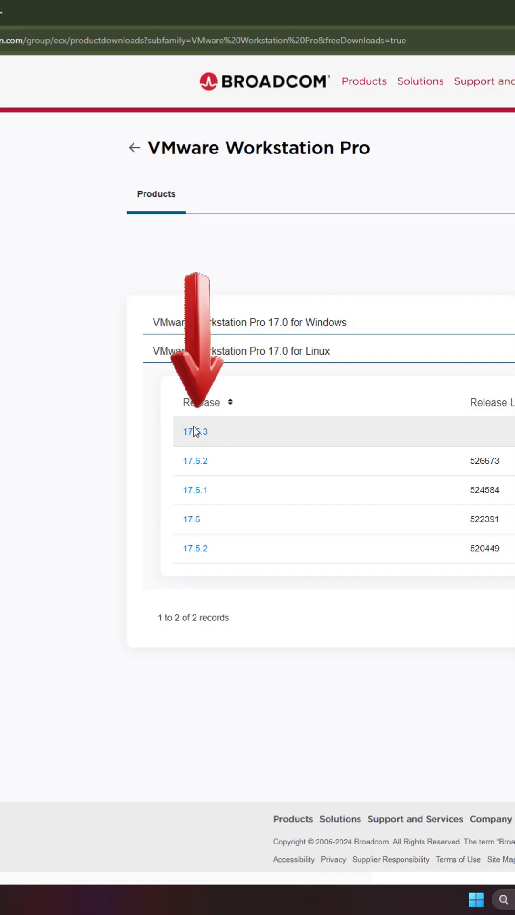
{"action": "left_click", "coordinate": [194, 431]}
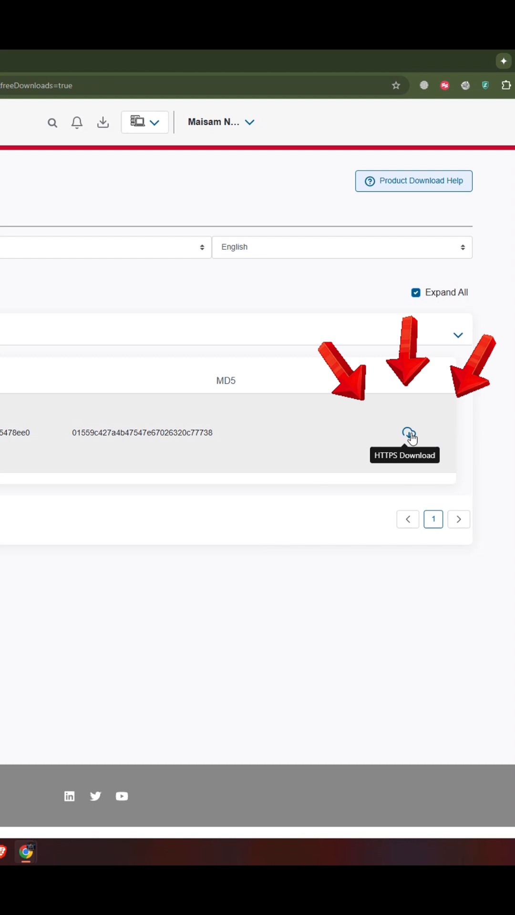
- Start the HTTPS download of the VMware Workstation Pro 17.6.3 Linux installer
{"action": "left_click", "coordinate": [409, 435]}
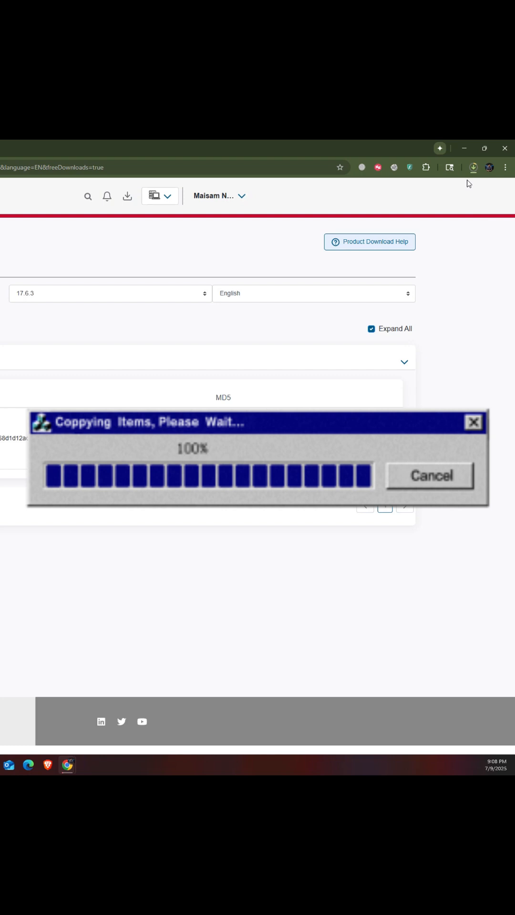
{"action": "mouse_move", "coordinate": [452, 188]}
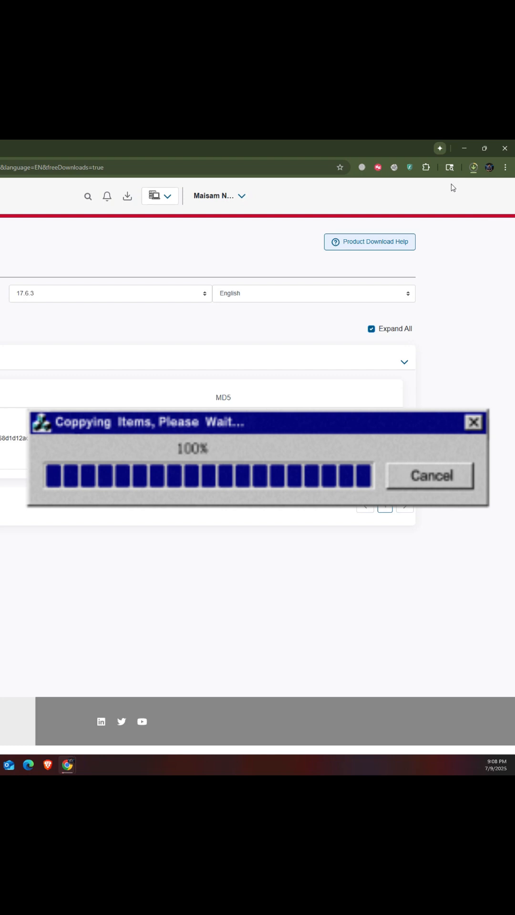